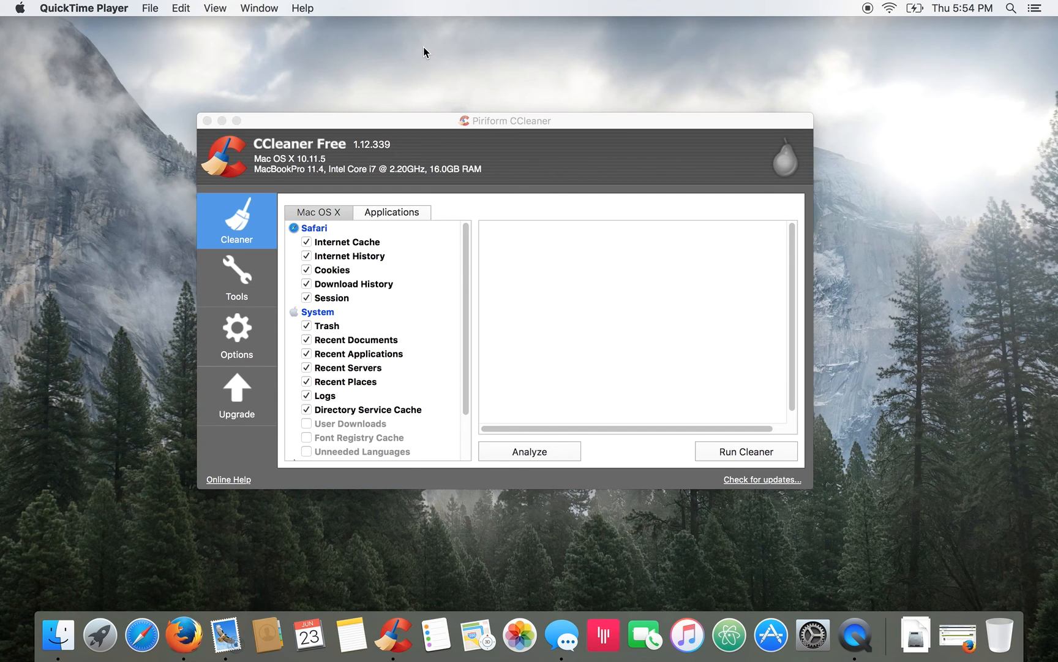
mouse_move(599, 143)
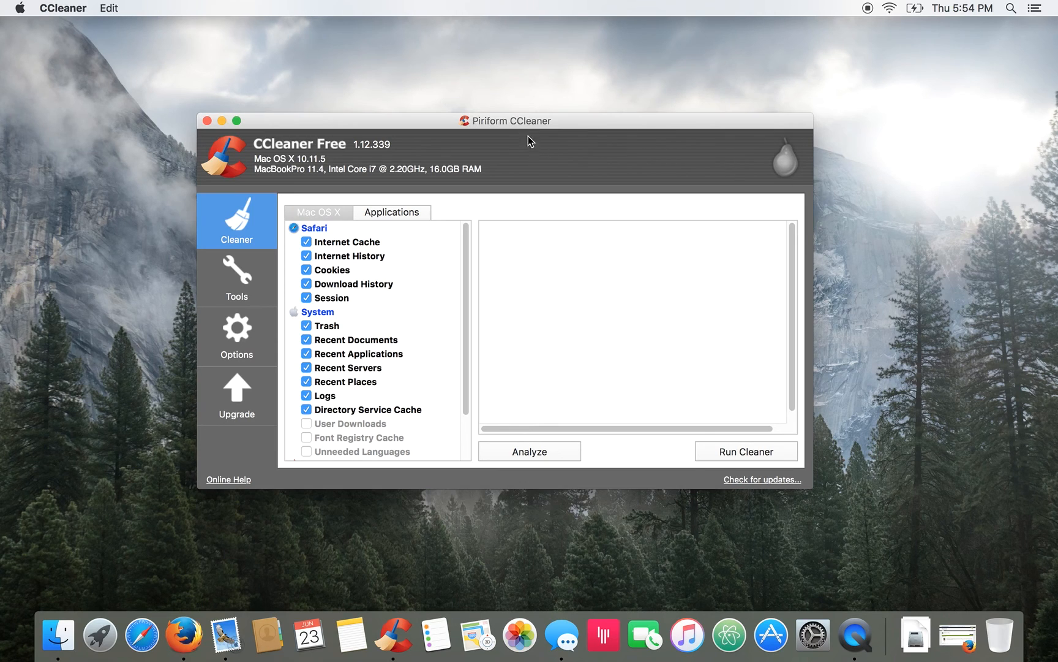
mouse_move(554, 173)
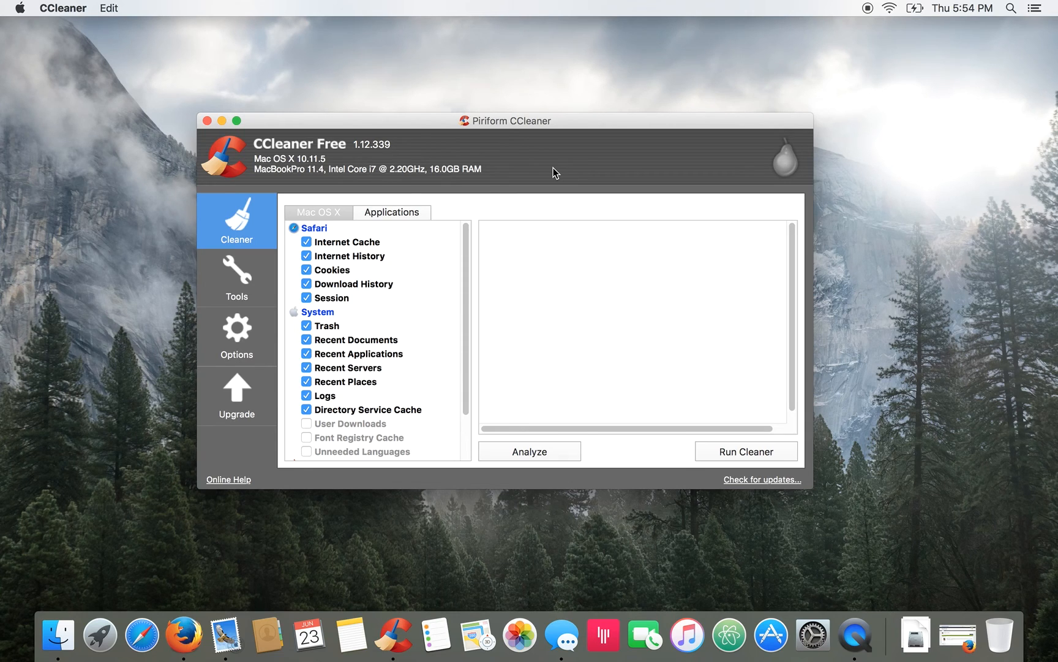
mouse_move(364, 226)
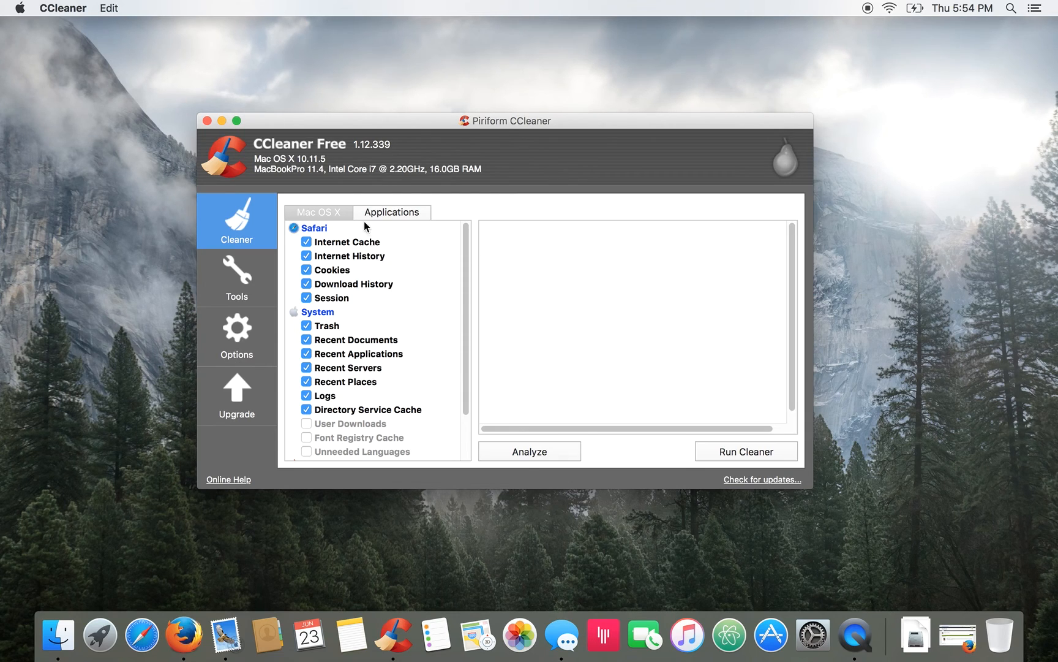
mouse_move(365, 276)
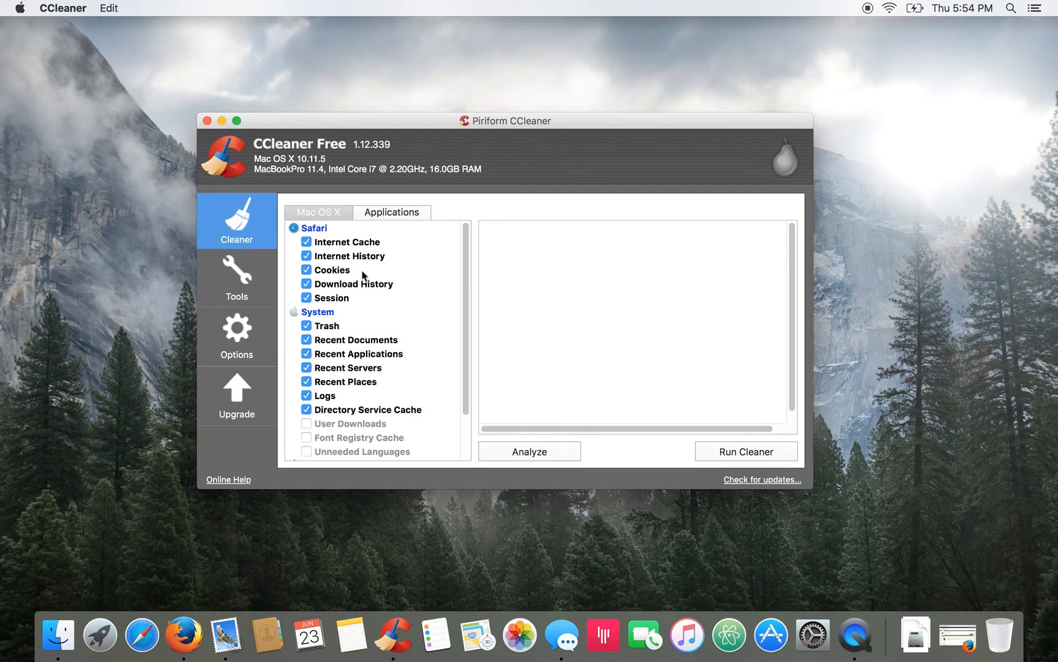
mouse_move(376, 231)
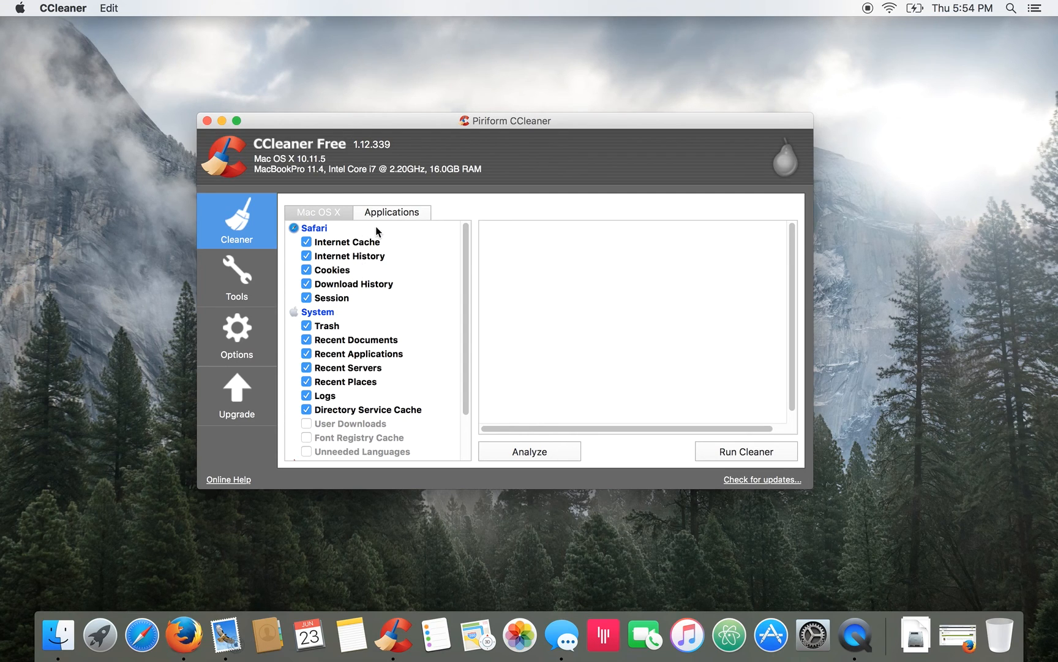
mouse_move(317, 234)
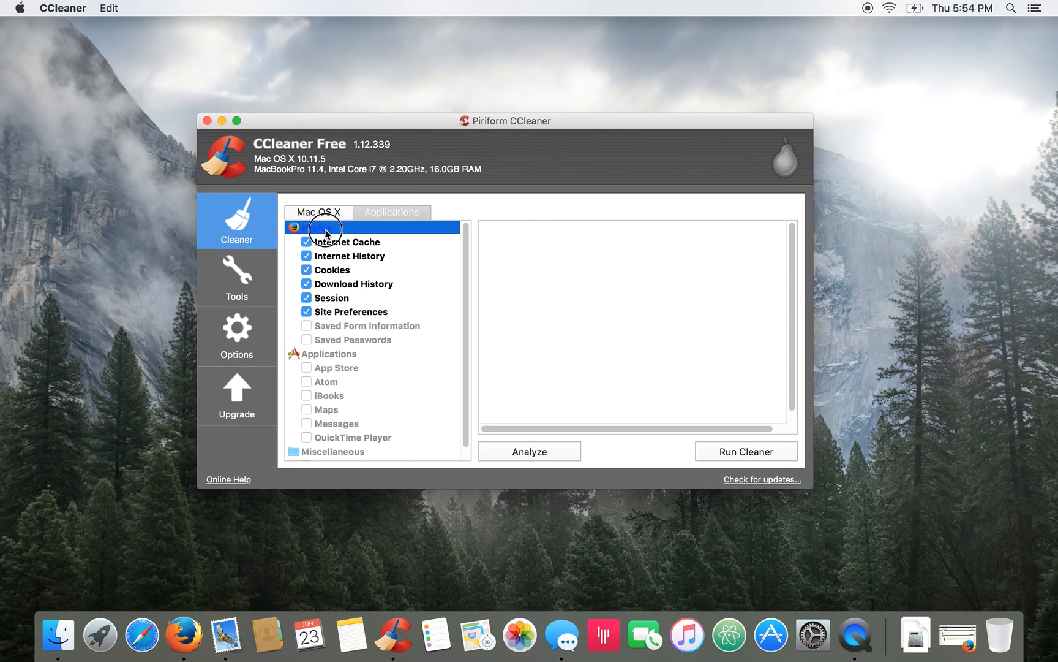
- Scroll the Mac OS X list and inspect the Recent Documents and Recent Applications items
scroll(down, 3)
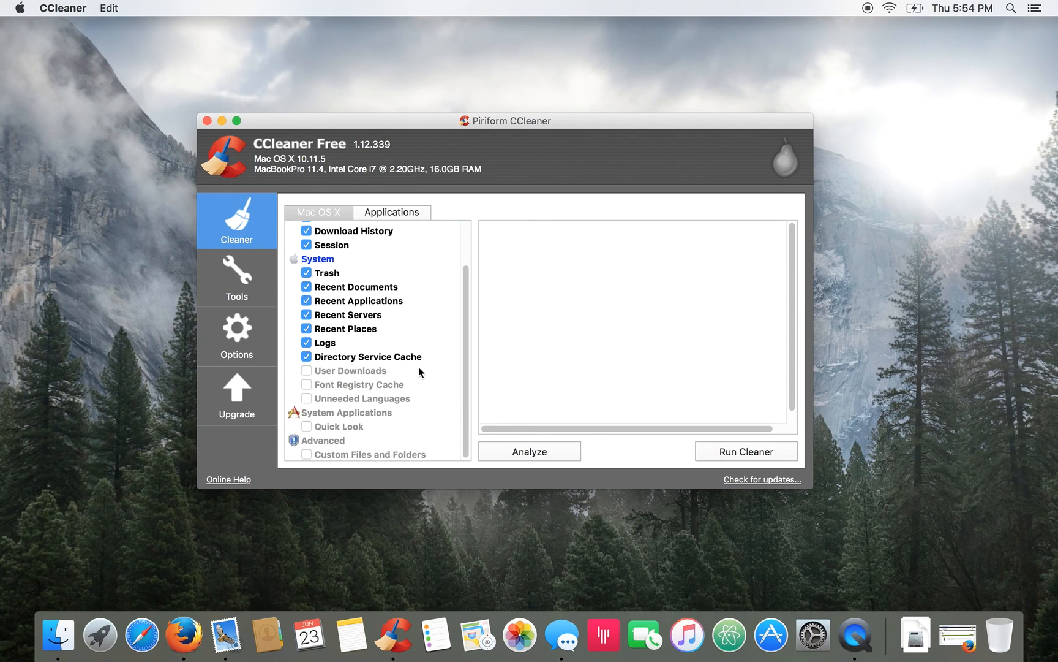
mouse_move(336, 272)
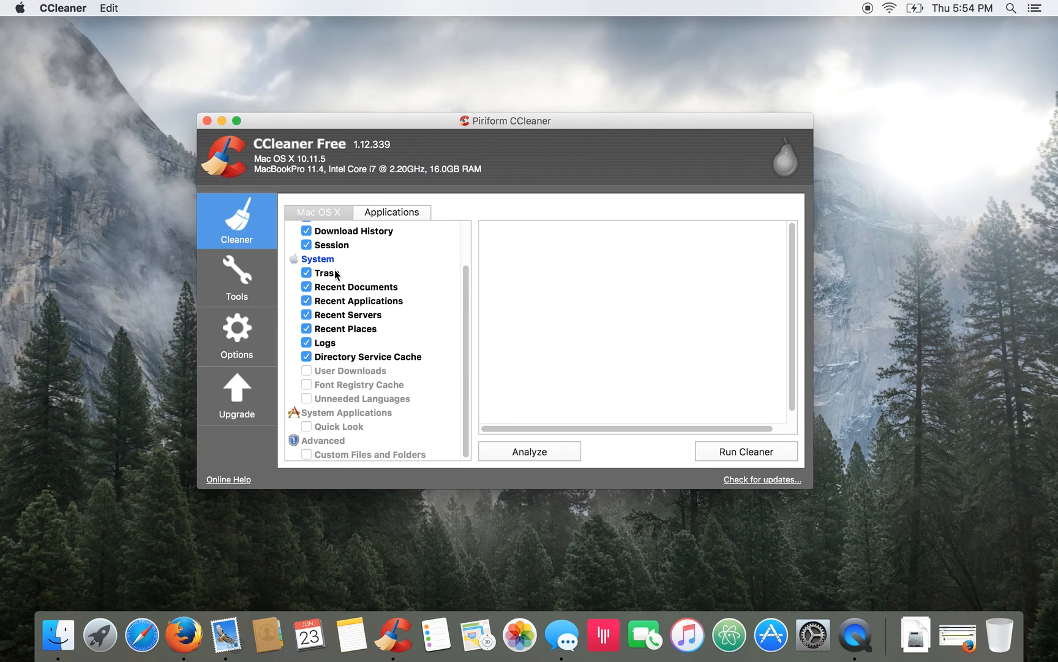
click(356, 286)
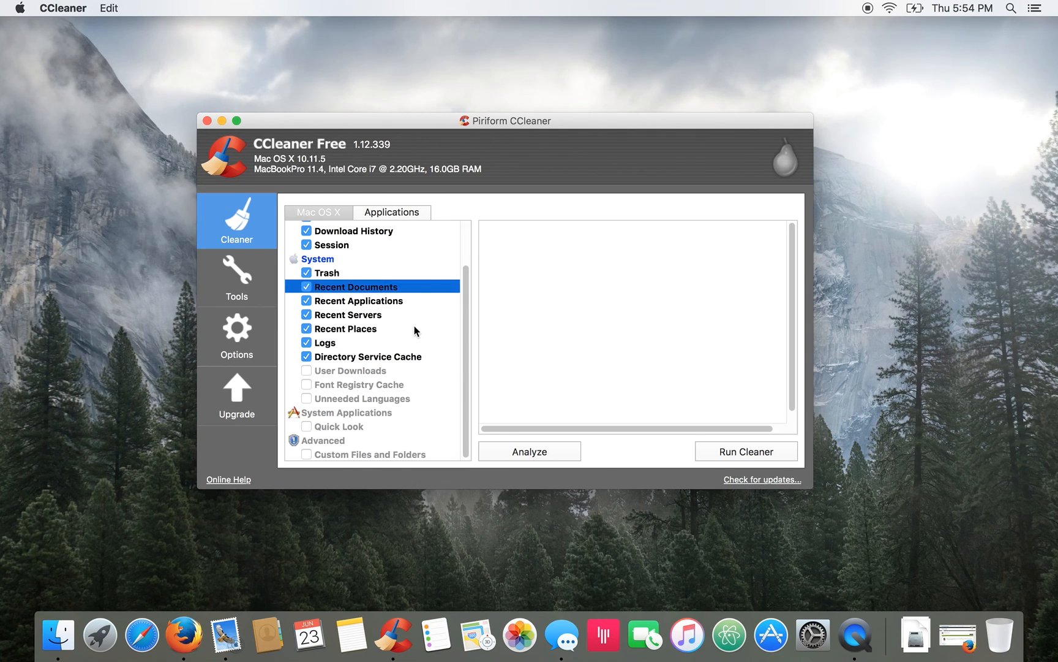
click(358, 300)
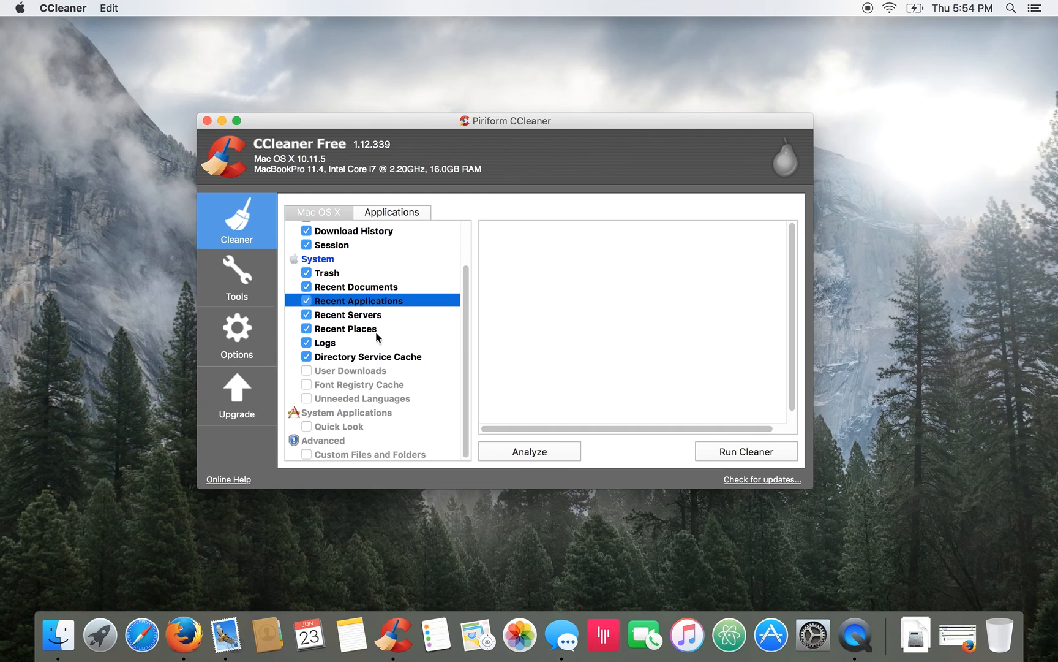
mouse_move(628, 131)
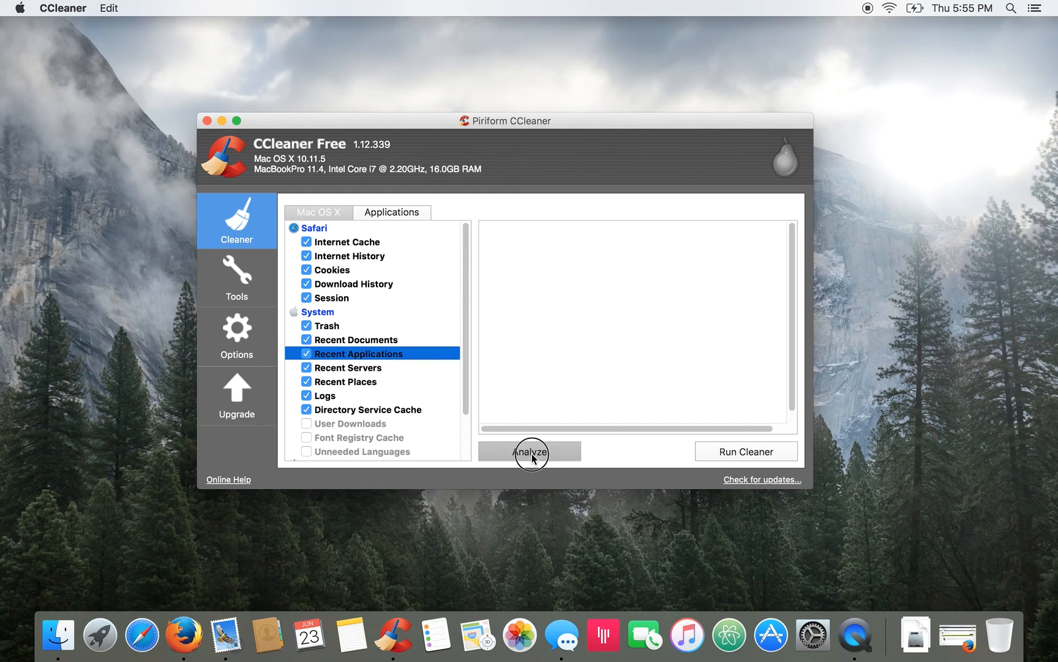
- Run Analyze to estimate about 377 MB across 10,728 junk files
click(530, 450)
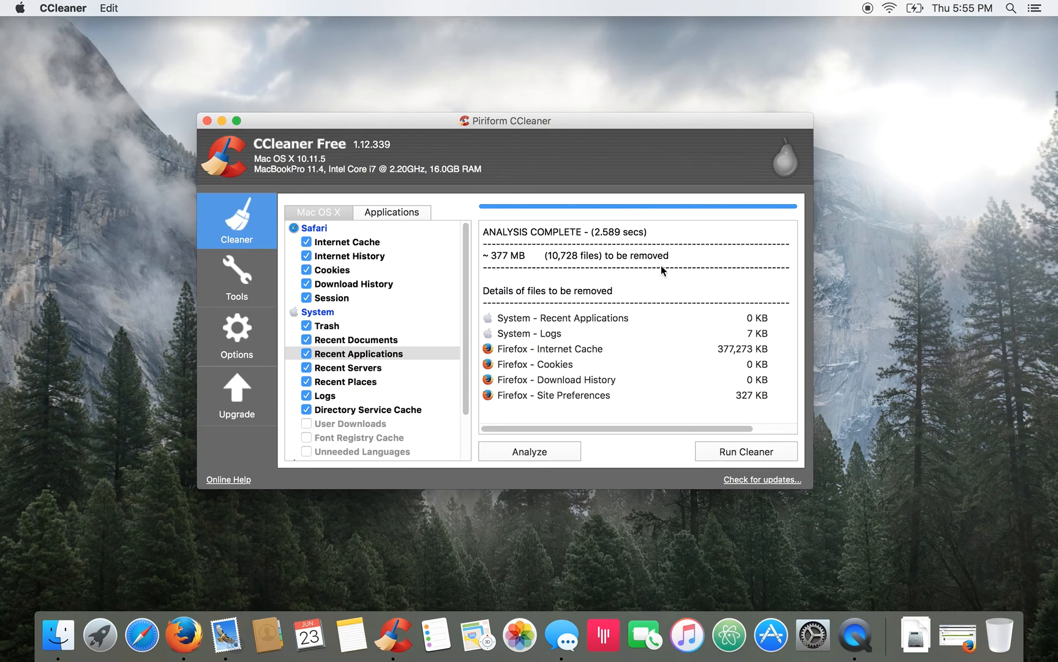
mouse_move(544, 284)
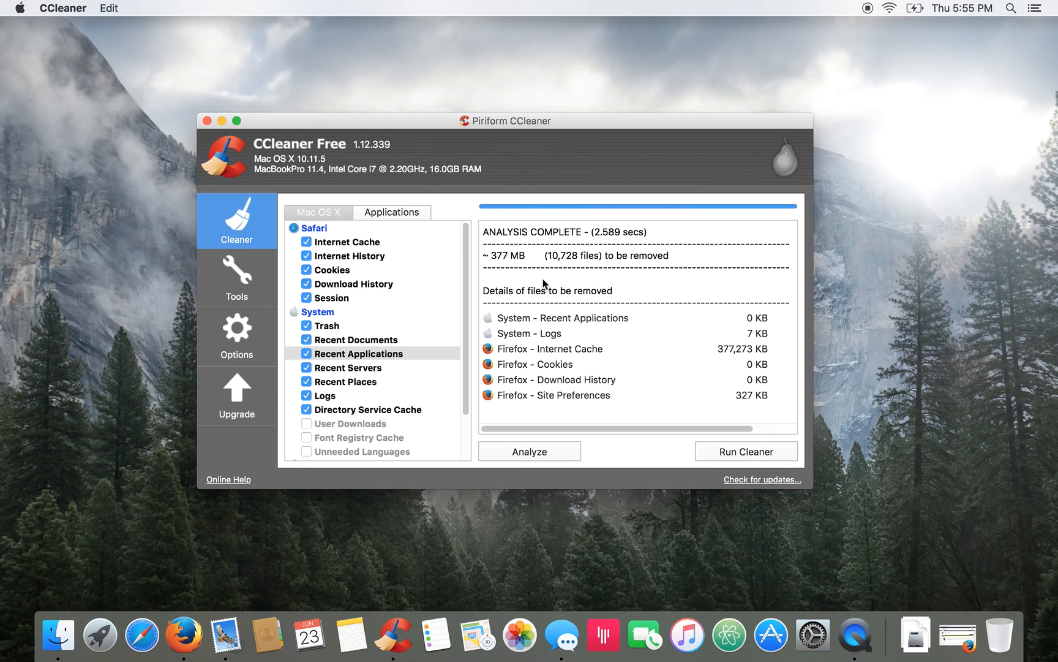
mouse_move(521, 268)
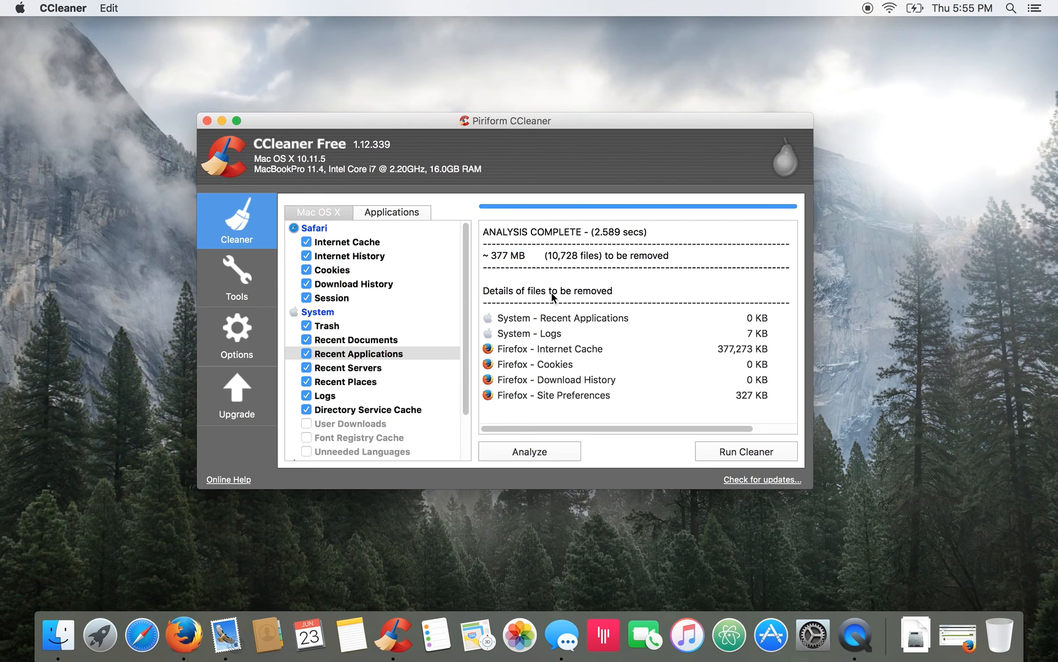
- Run the cleaner and confirm permanent deletion of the analysed files
click(746, 451)
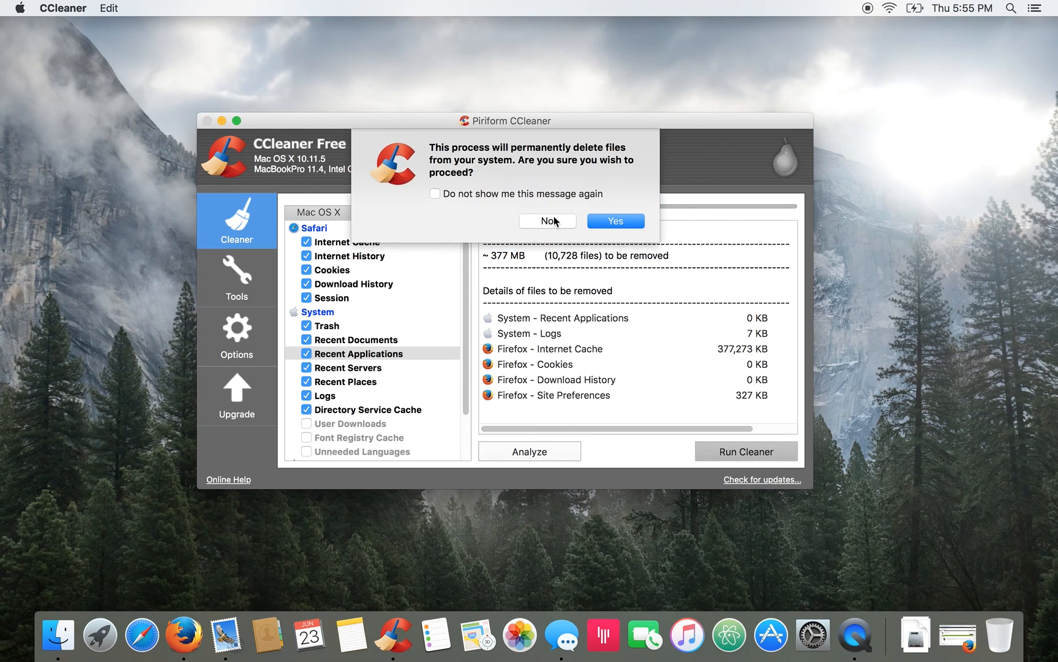
mouse_move(568, 184)
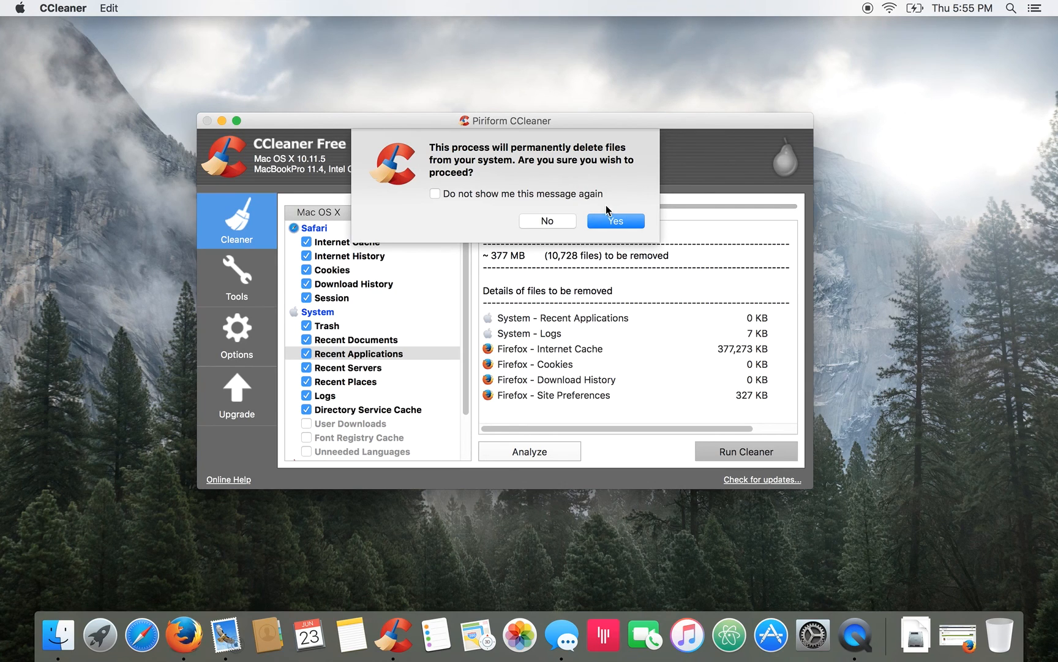
mouse_move(618, 230)
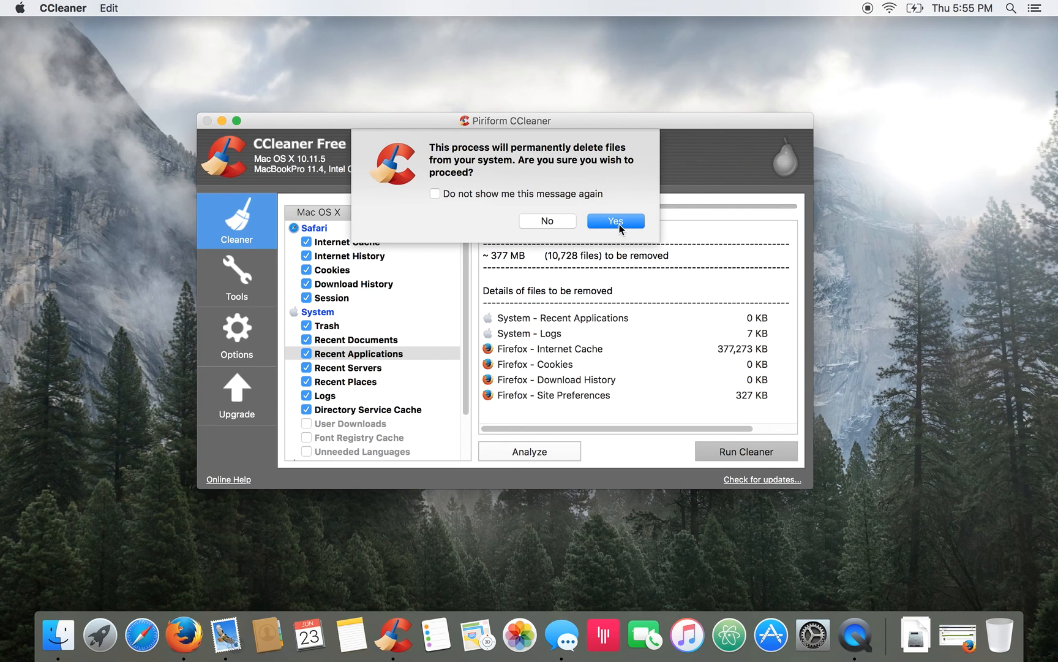
click(613, 221)
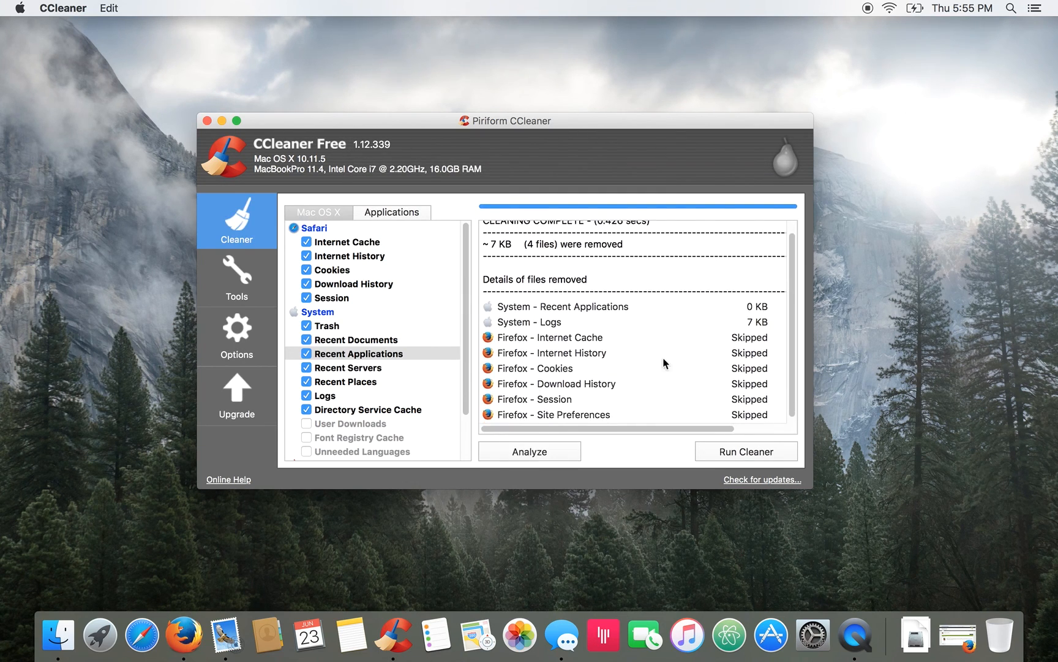
scroll(up, 3)
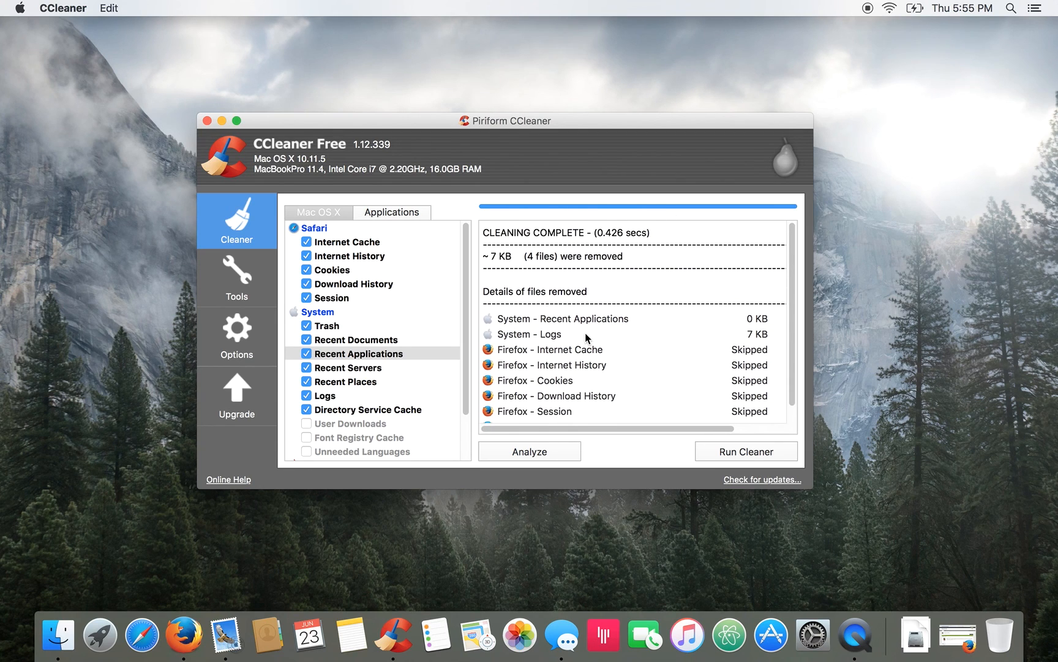
mouse_move(183, 635)
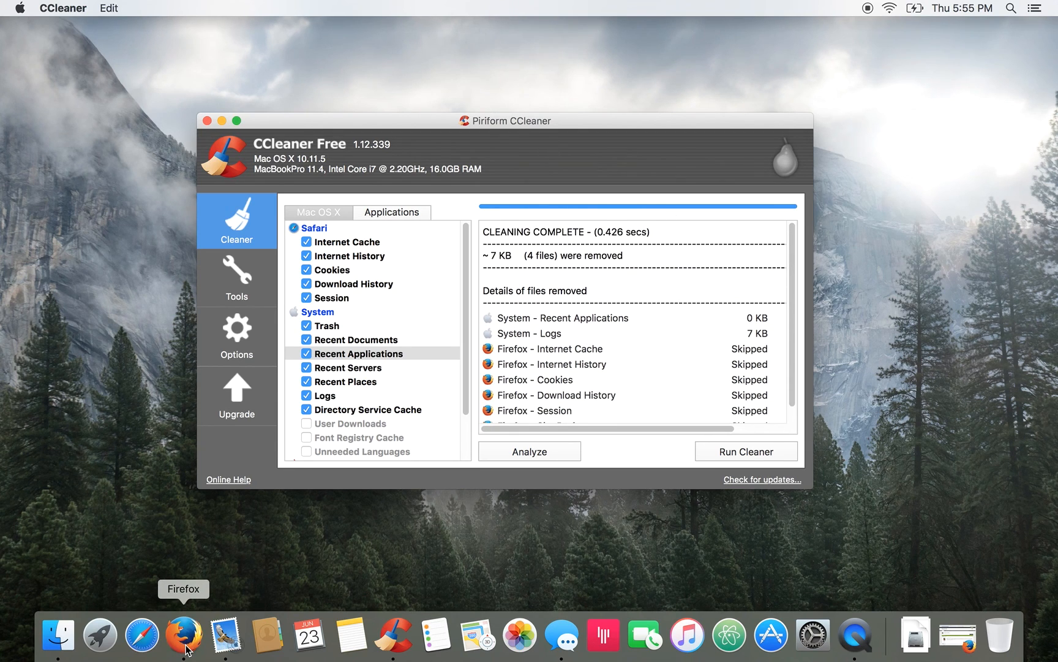
click(184, 635)
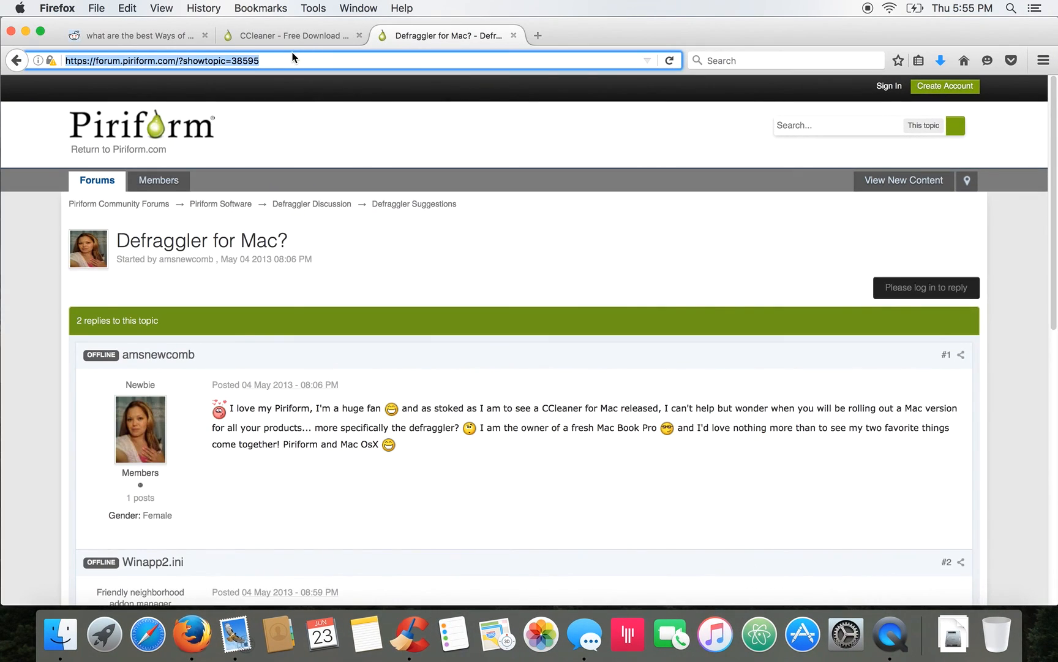
- Review the 'CCleaner - Free Download' Free vs Professional comparison, then minimise Firefox
click(291, 35)
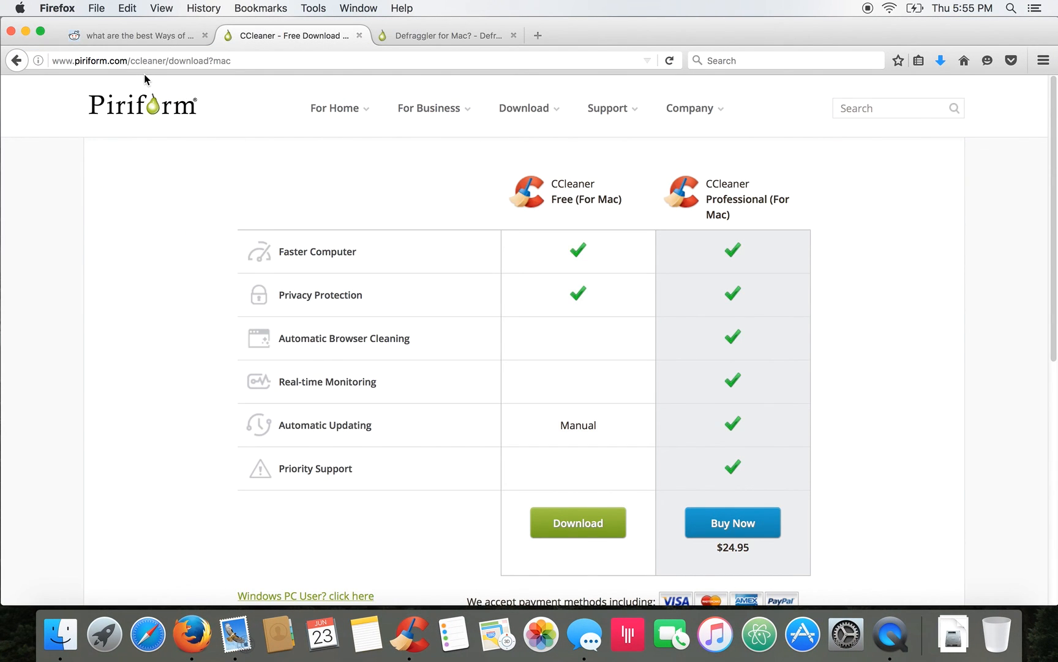
mouse_move(342, 180)
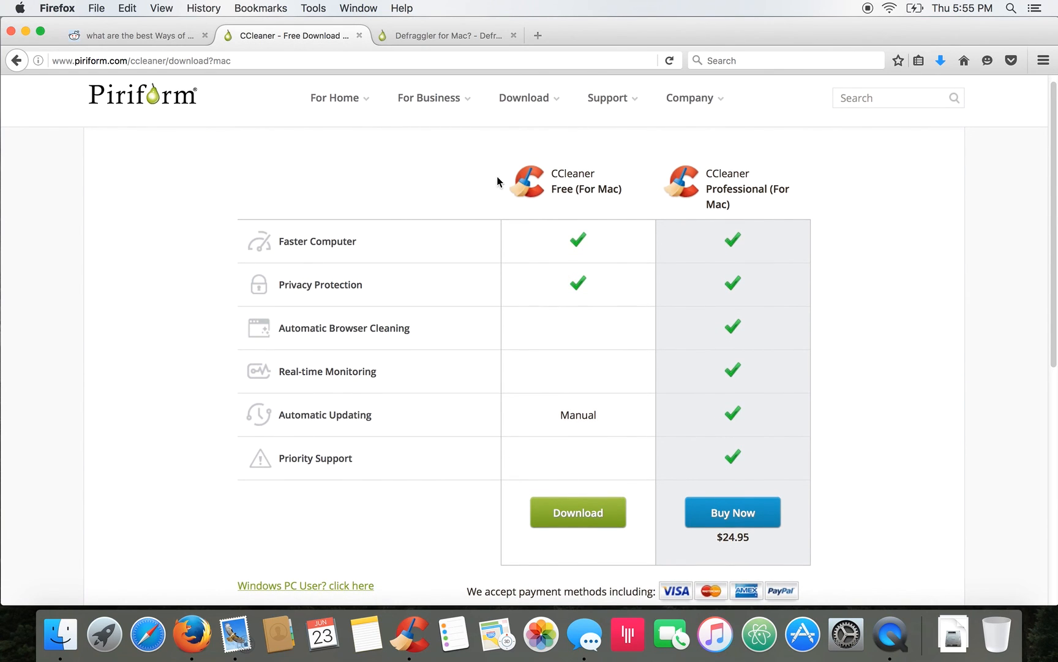
mouse_move(633, 140)
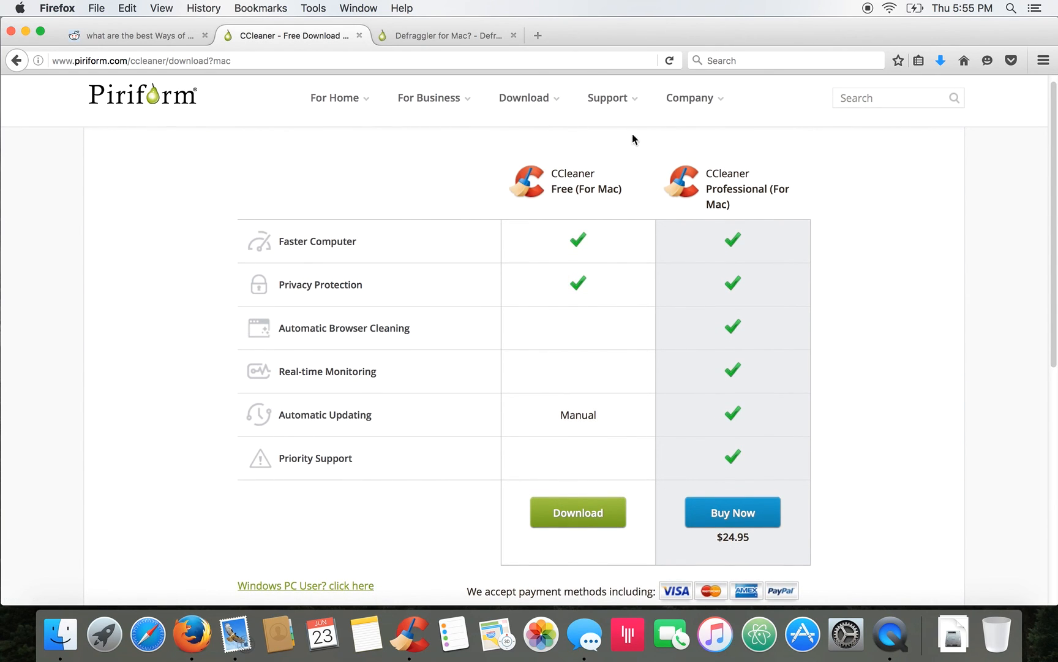
mouse_move(775, 452)
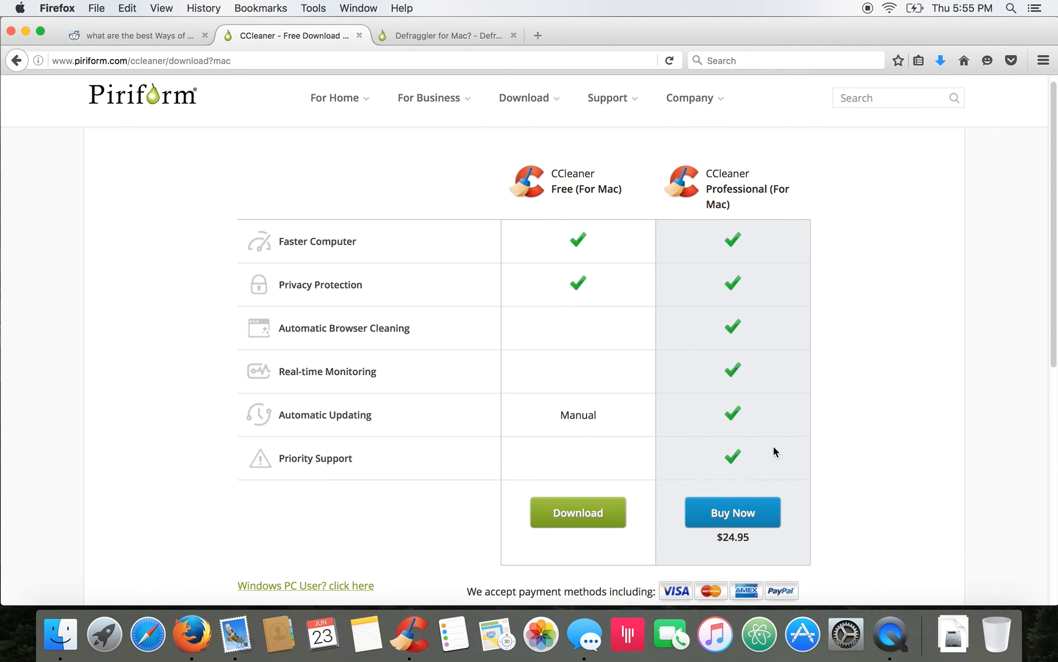
mouse_move(779, 221)
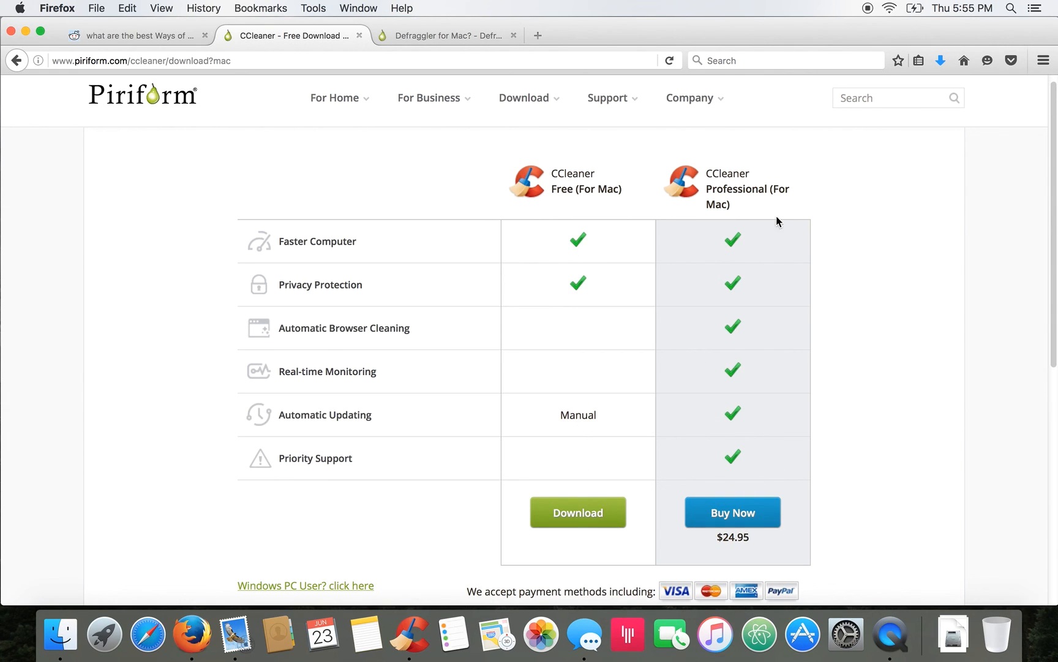
mouse_move(559, 273)
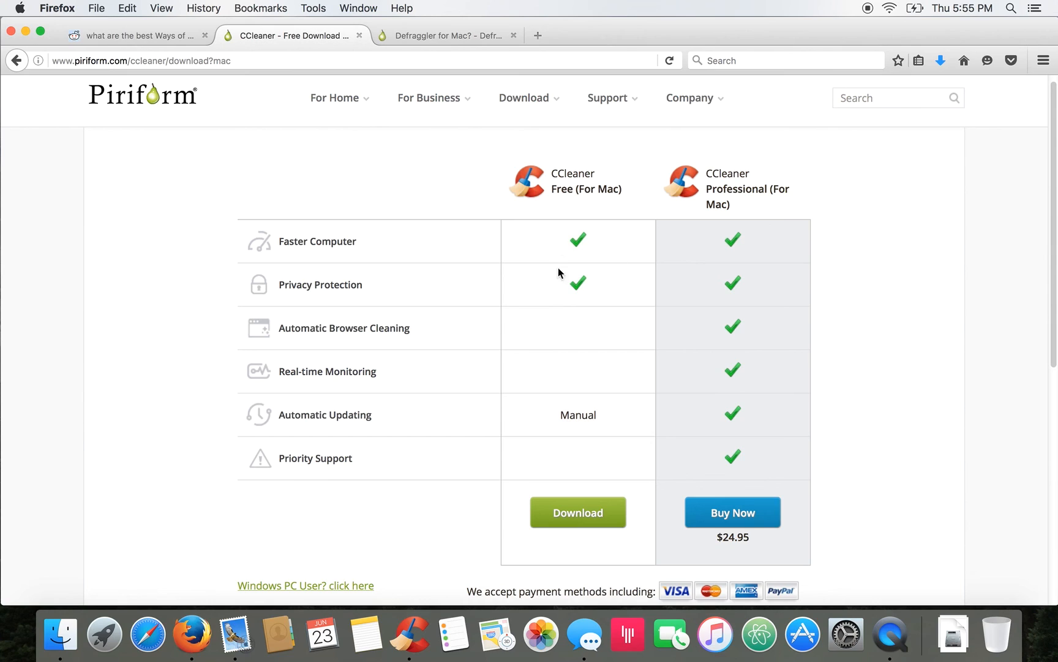
mouse_move(530, 296)
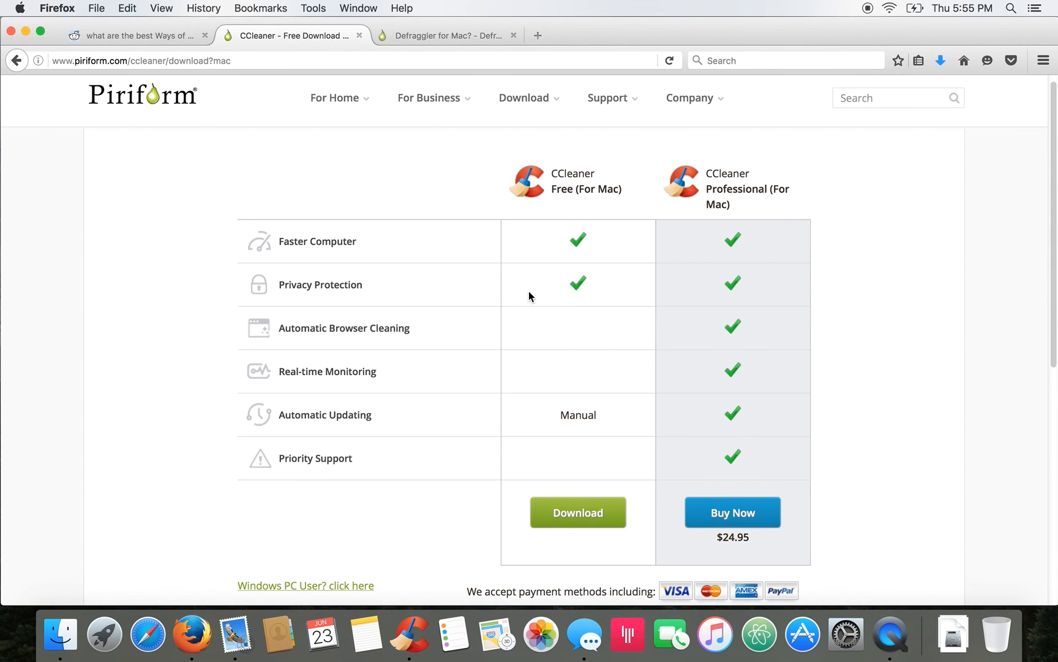
mouse_move(702, 333)
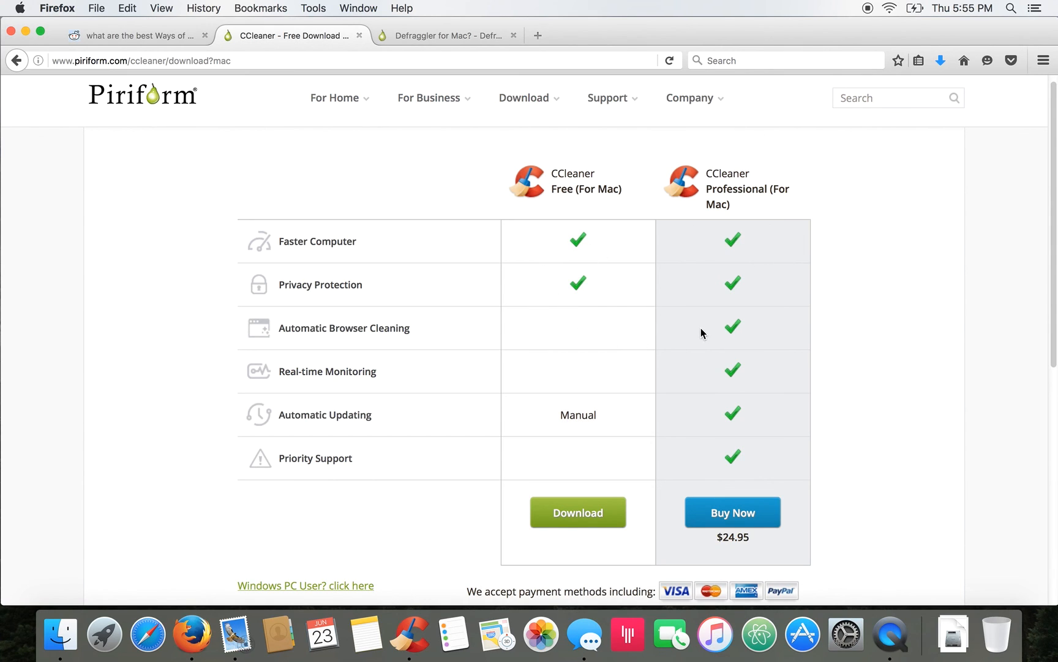
mouse_move(775, 325)
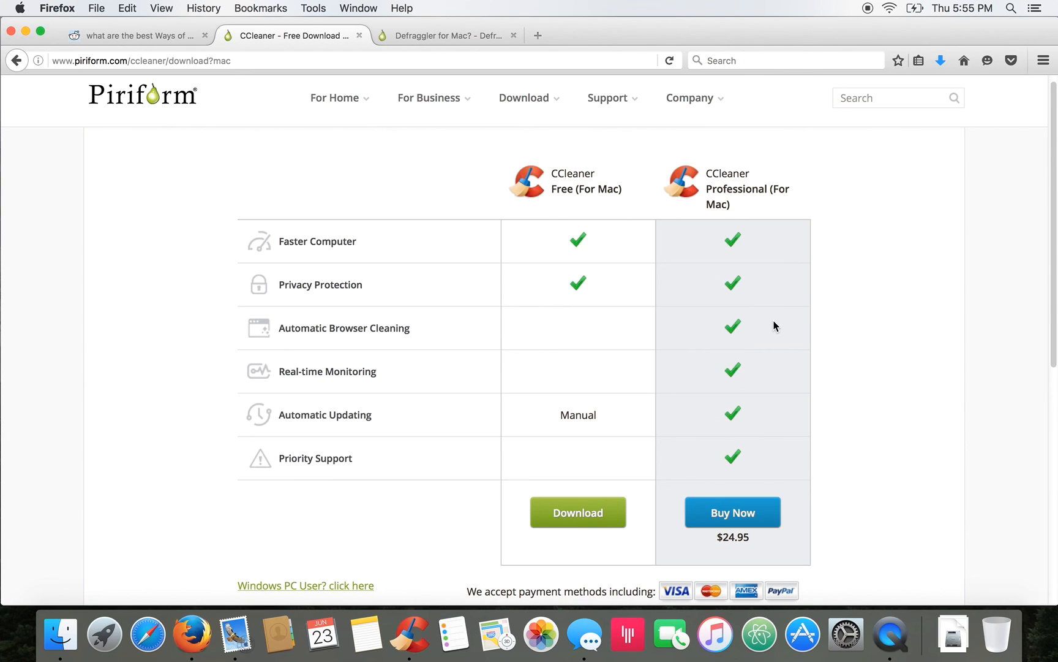
mouse_move(699, 330)
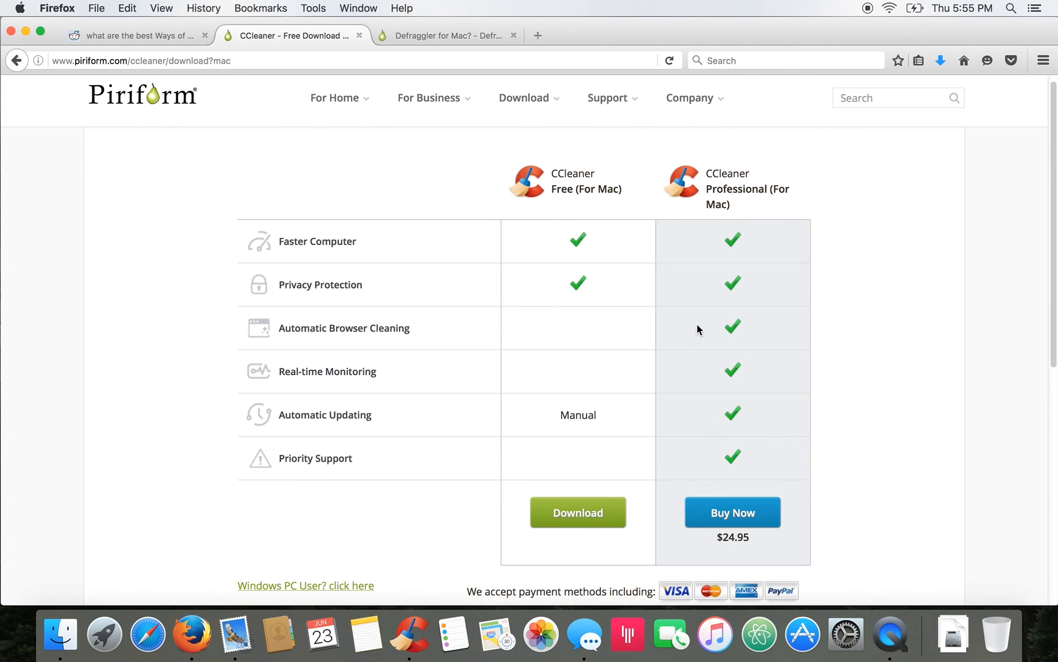
mouse_move(689, 380)
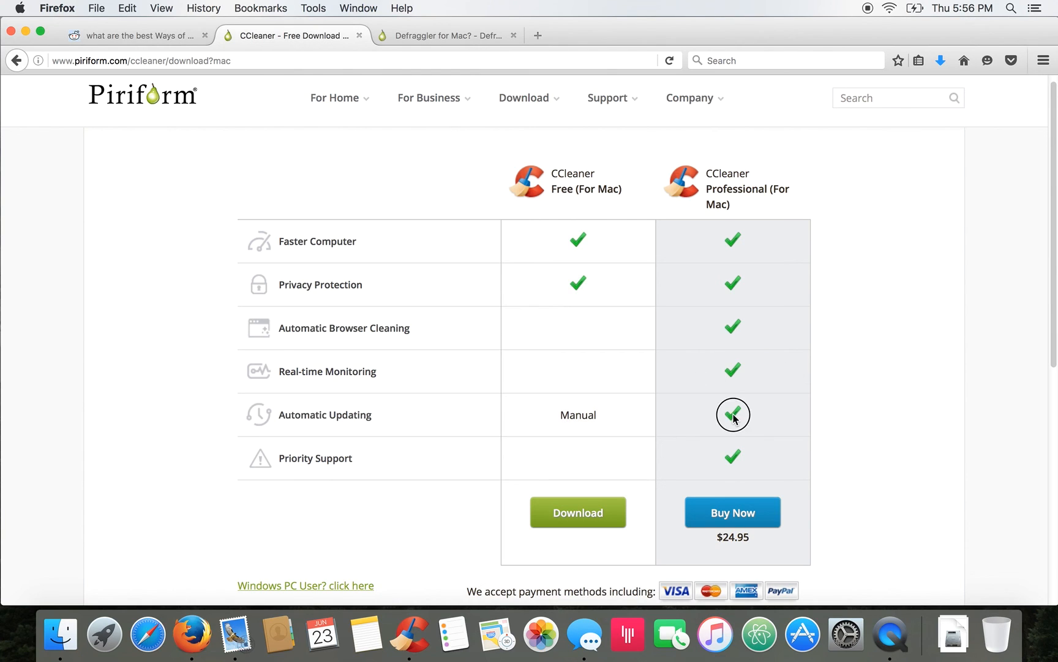
mouse_move(735, 466)
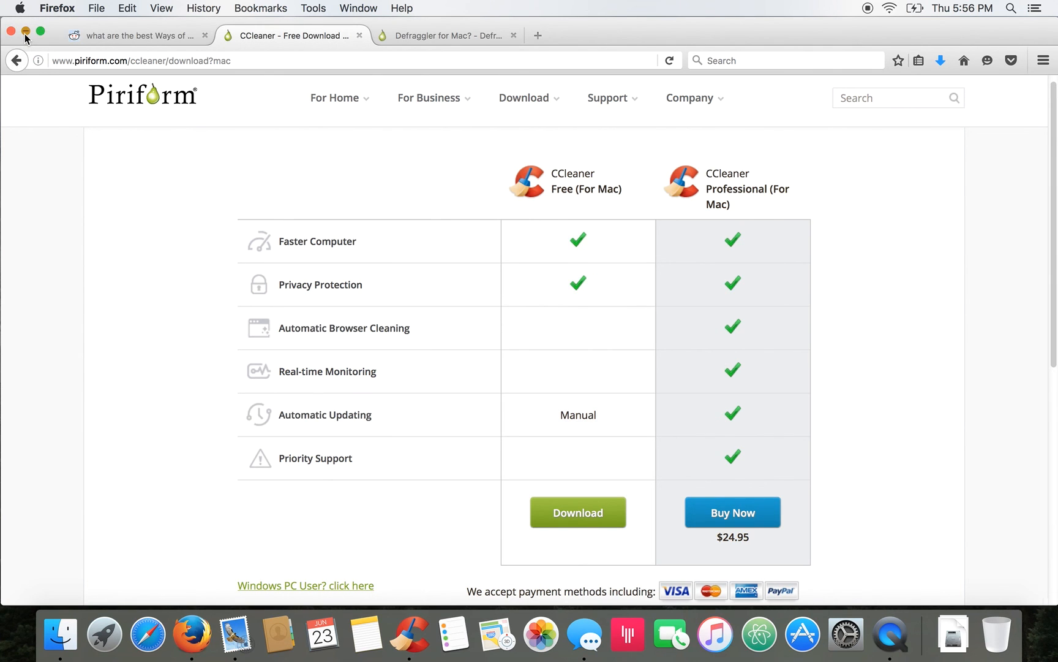
click(408, 634)
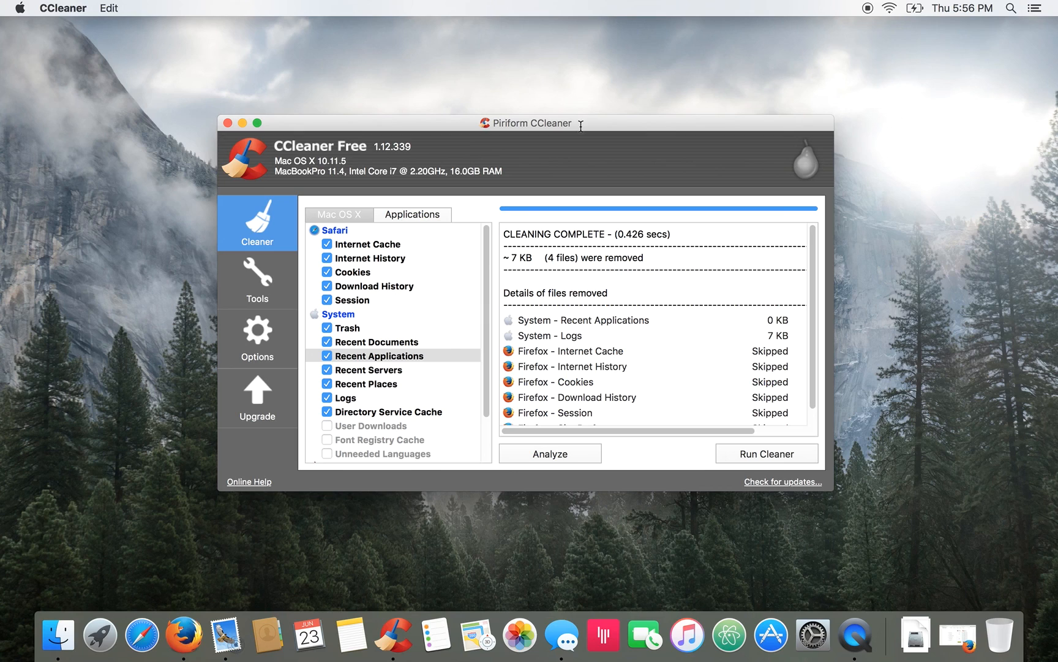
mouse_move(645, 152)
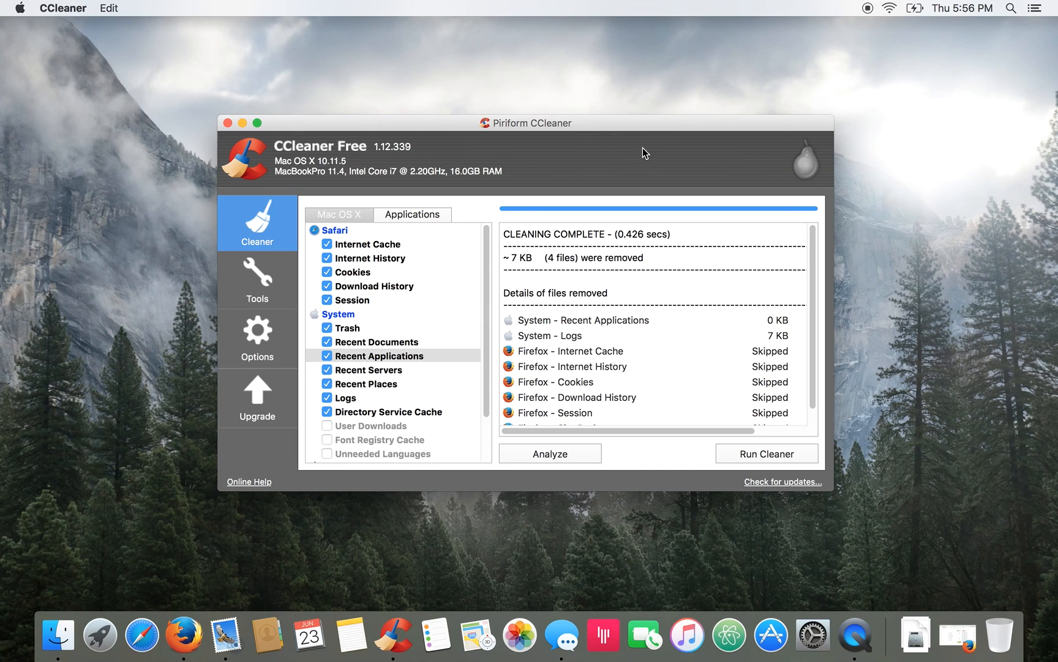
mouse_move(872, 25)
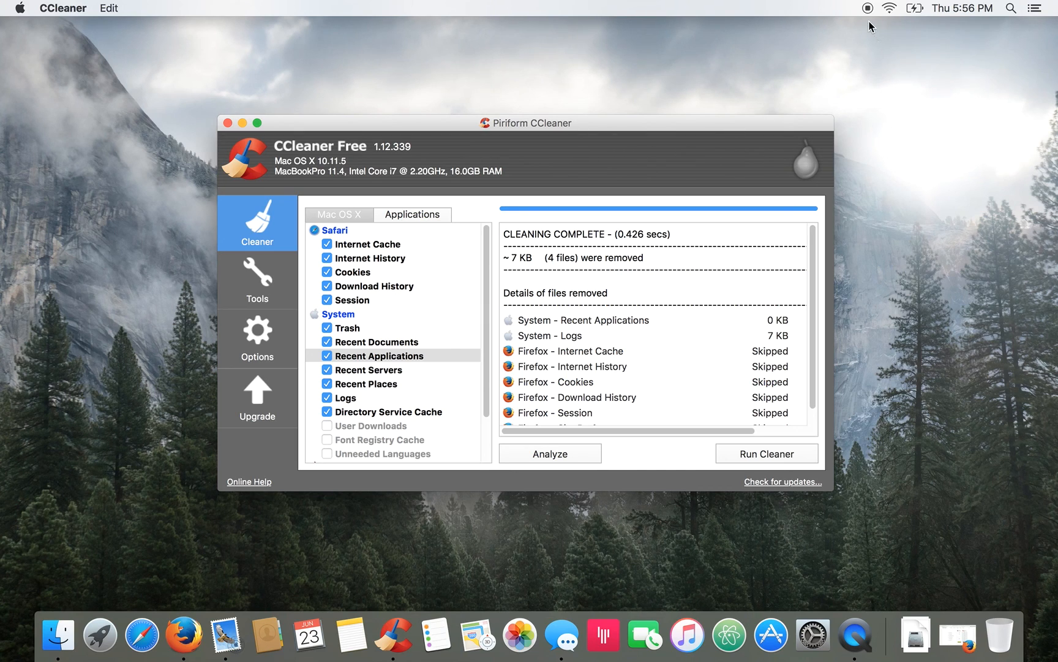